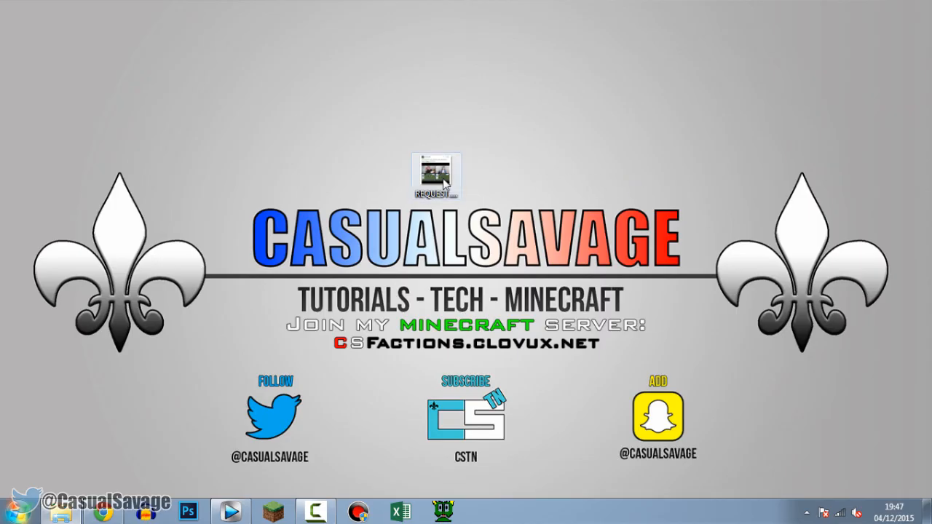
Launch Vegas Pro 12.0 from the desktop into a blank untitled project.
{"action": "double_click", "coordinate": [435, 174]}
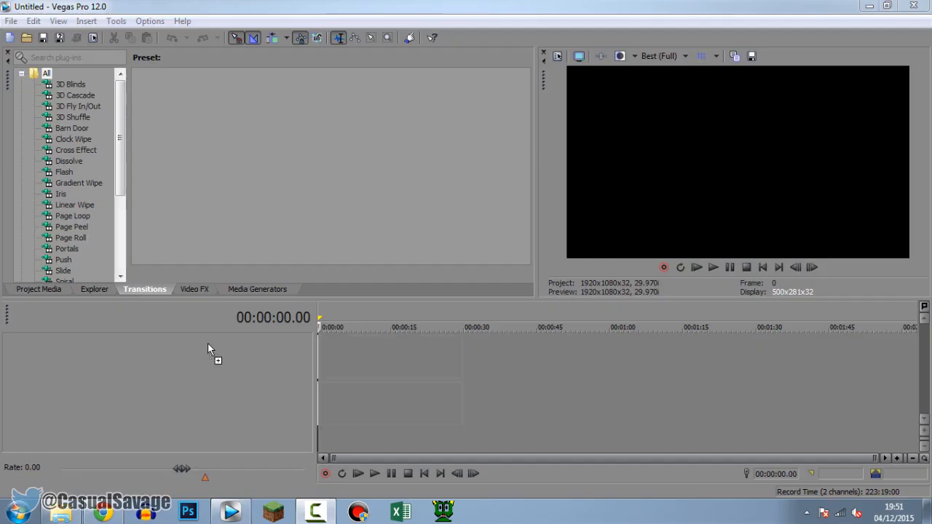
Place the bird video on the empty timeline, creating its video and audio tracks.
{"action": "left_click_drag", "start_coordinate": [211, 350], "coordinate": [390, 371]}
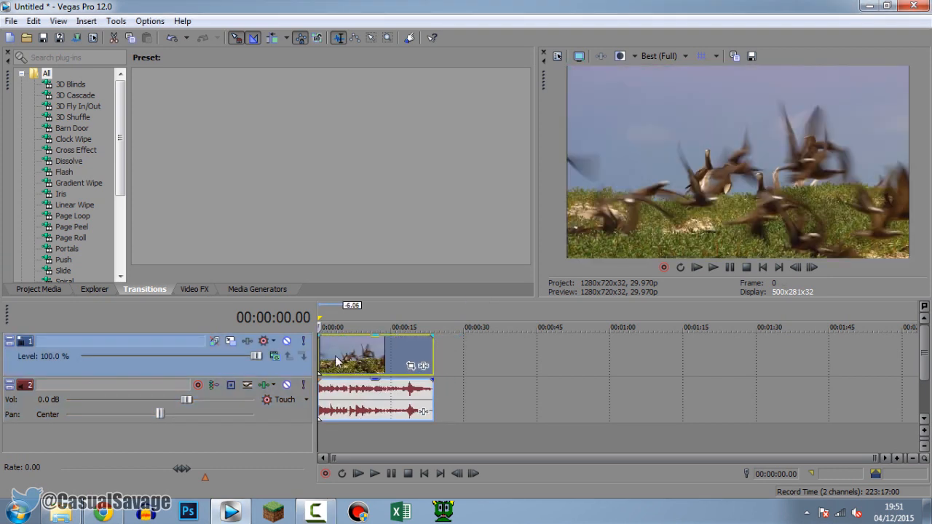
{"action": "mouse_move", "coordinate": [320, 359]}
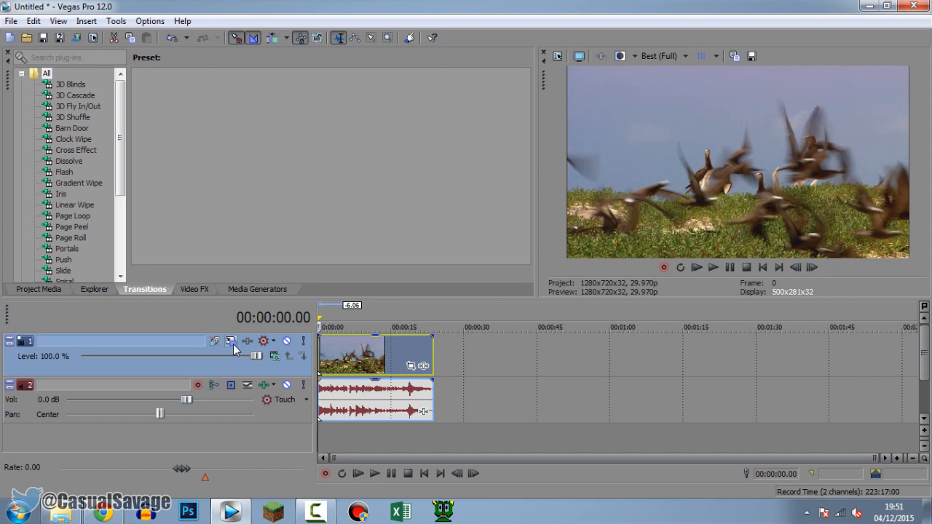
{"action": "mouse_move", "coordinate": [231, 341]}
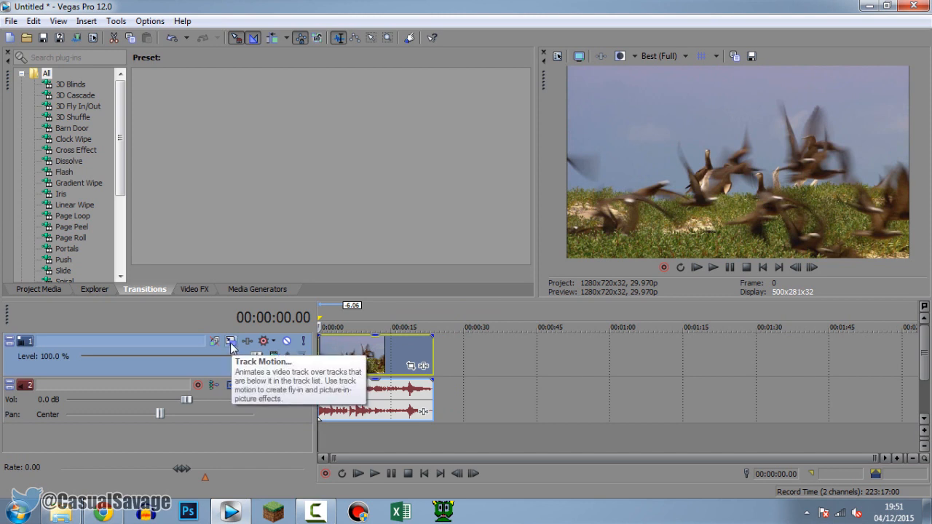
{"action": "mouse_move", "coordinate": [555, 66]}
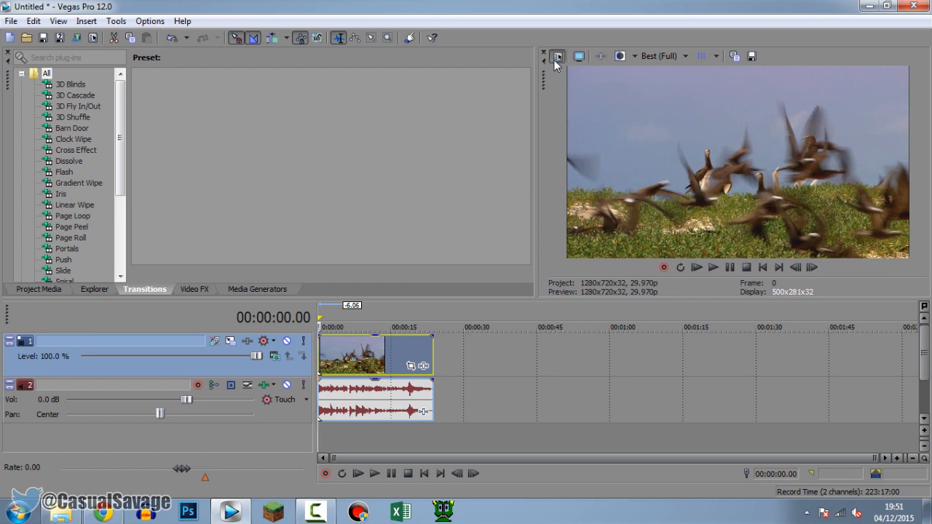
Switch the project video template to HDV 720-30p (1280x720, 29.970 fps) and confirm.
{"action": "left_click", "coordinate": [557, 56]}
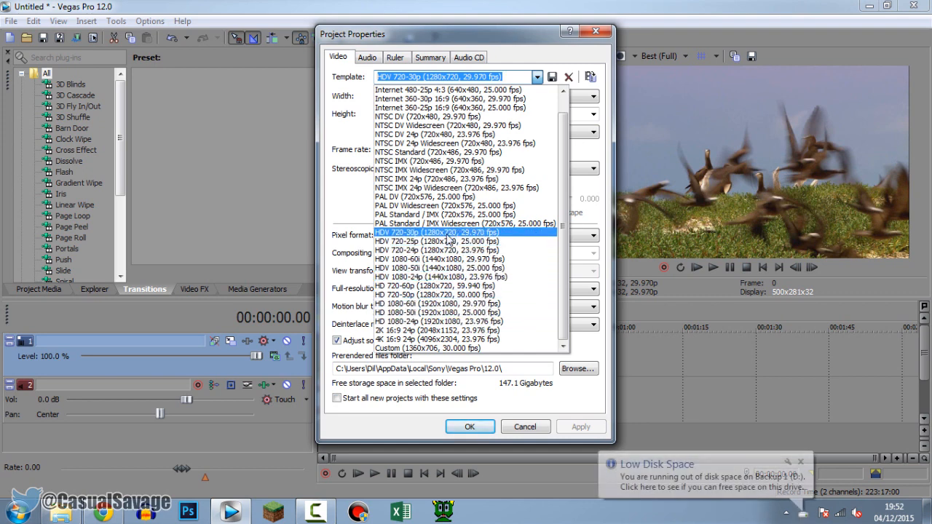
{"action": "left_click", "coordinate": [450, 232]}
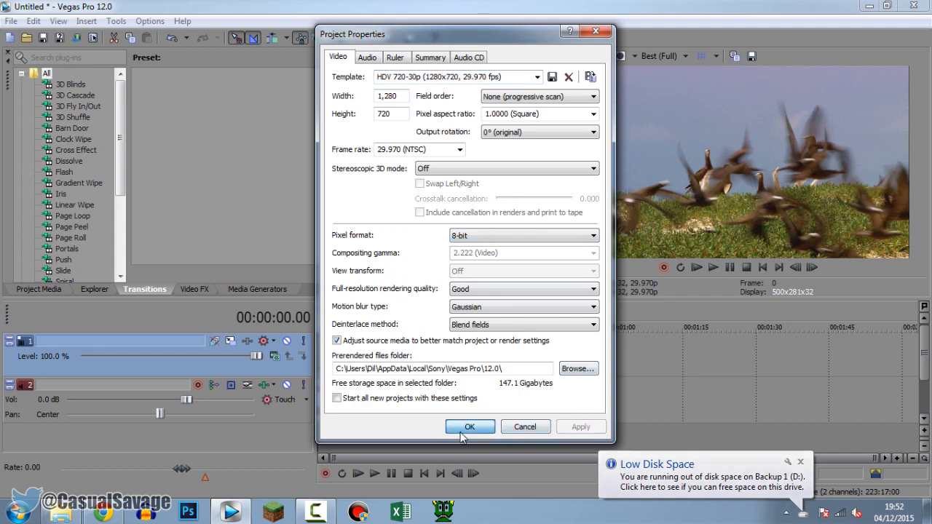
{"action": "left_click", "coordinate": [470, 427]}
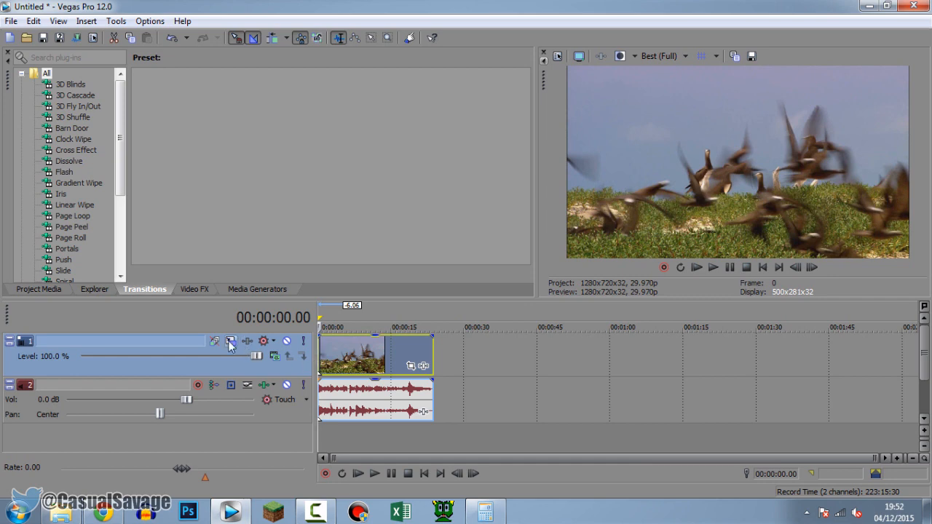
Open Track 1's Track Motion window at 1280x720 and bring up the Calculator.
{"action": "left_click", "coordinate": [230, 341]}
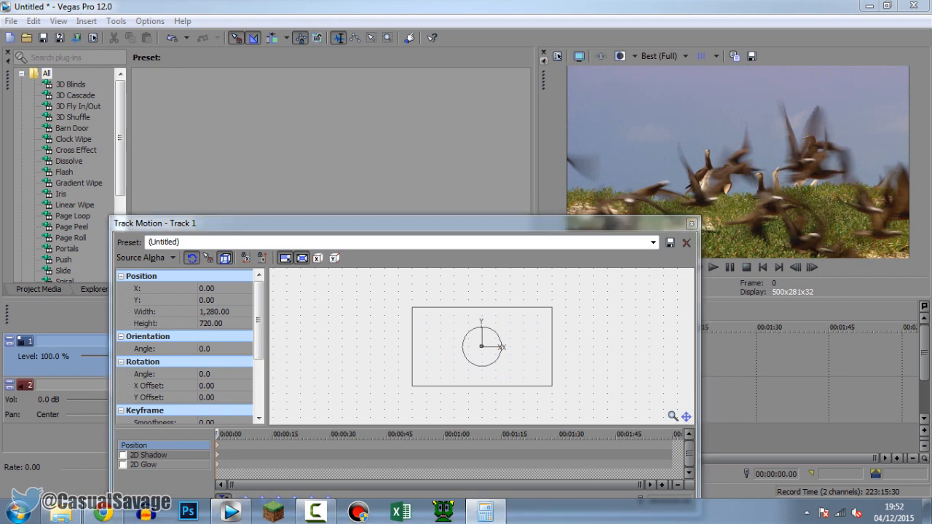
{"action": "left_click", "coordinate": [485, 512]}
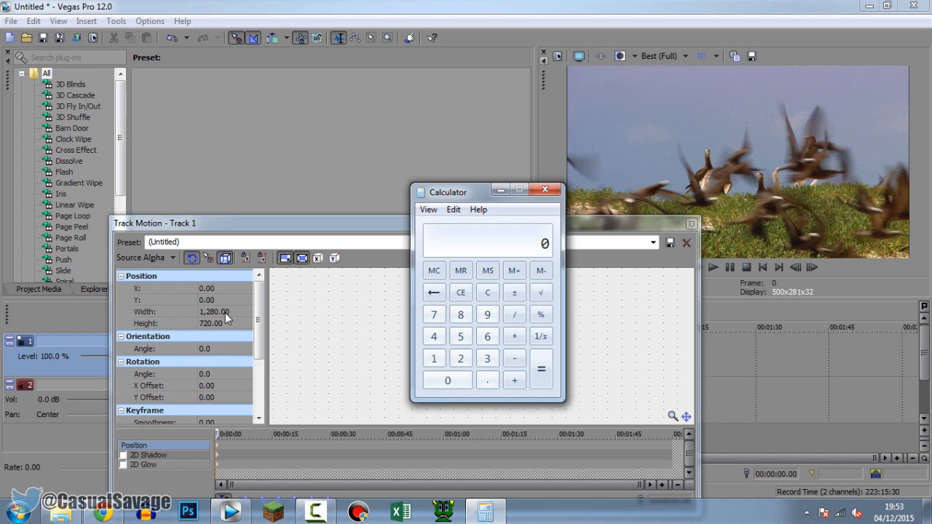
{"action": "mouse_move", "coordinate": [207, 317]}
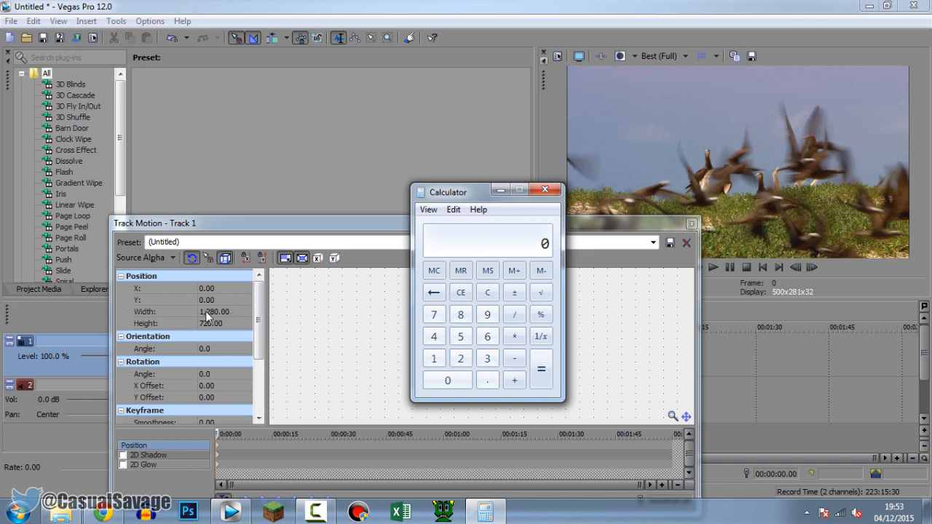
Divide the 1280 width by 2 in Calculator to get 640.
{"action": "left_click", "coordinate": [434, 358]}
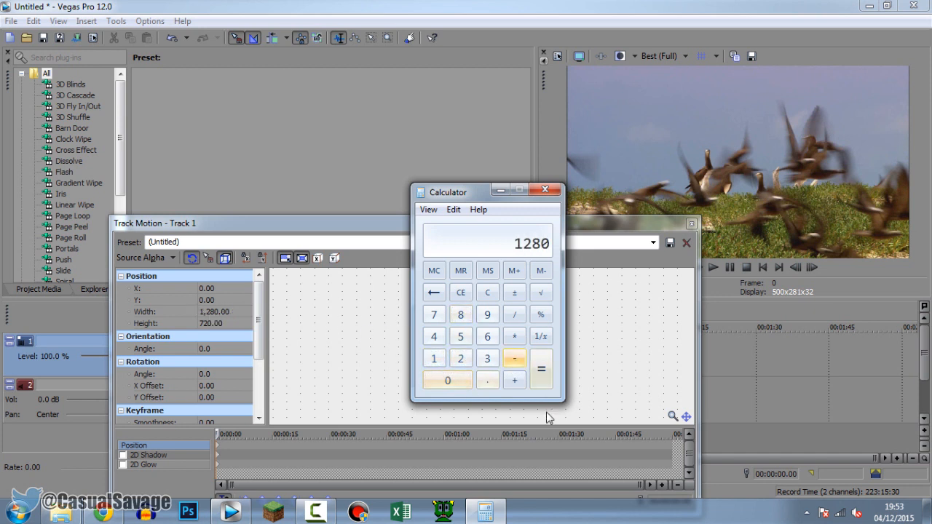
{"action": "left_click", "coordinate": [514, 314]}
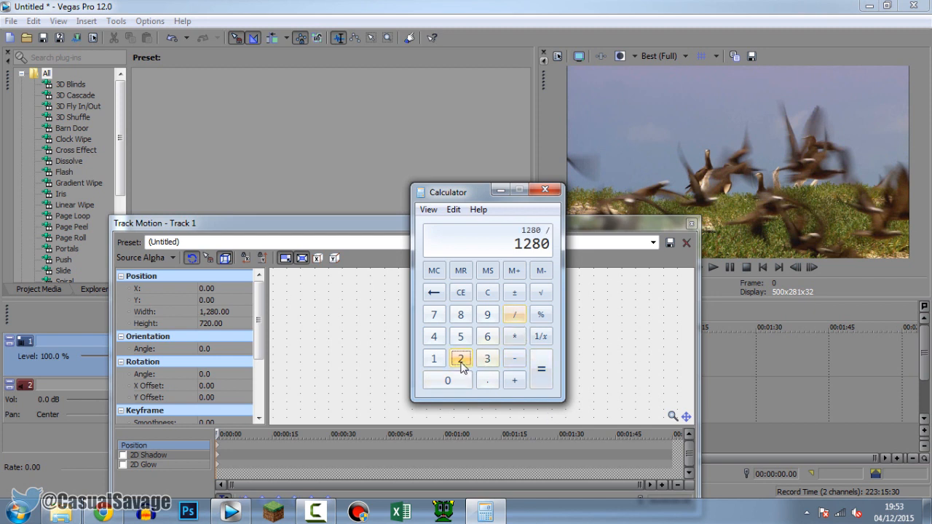
{"action": "left_click", "coordinate": [541, 369]}
{"action": "type", "text": "640"}
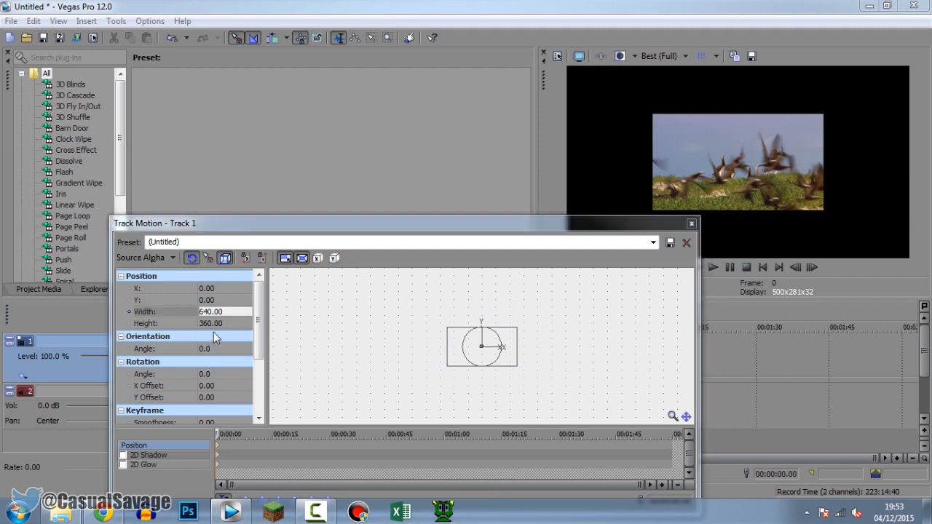
{"action": "mouse_move", "coordinate": [215, 332]}
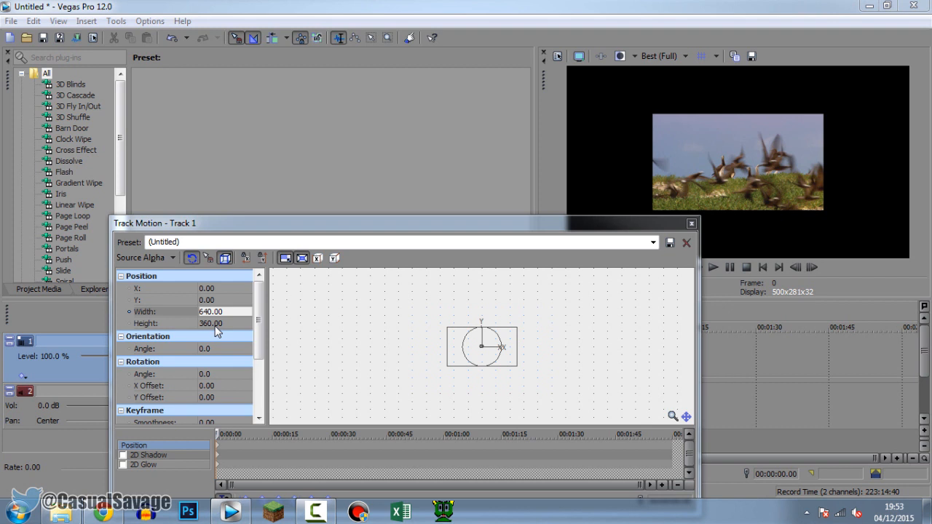
{"action": "mouse_move", "coordinate": [701, 113]}
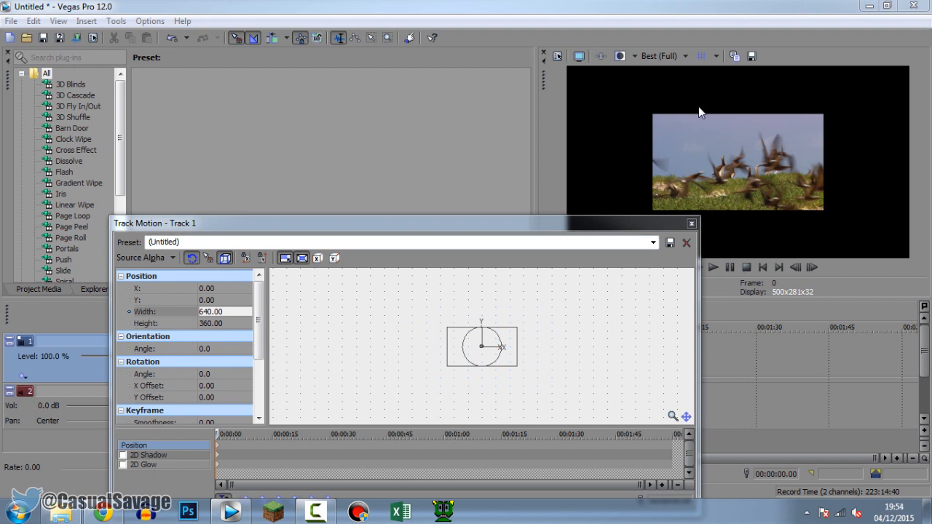
{"action": "mouse_move", "coordinate": [641, 233]}
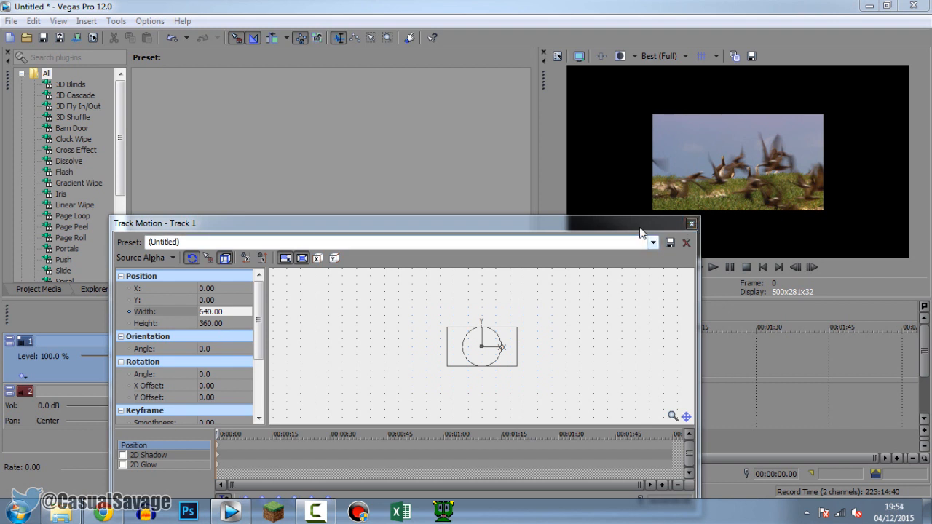
{"action": "mouse_move", "coordinate": [519, 306]}
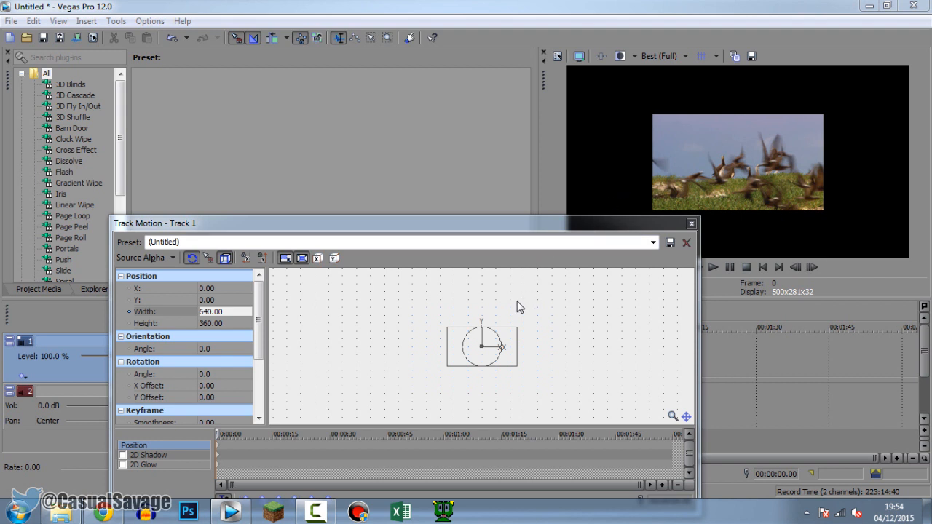
{"action": "mouse_move", "coordinate": [207, 257]}
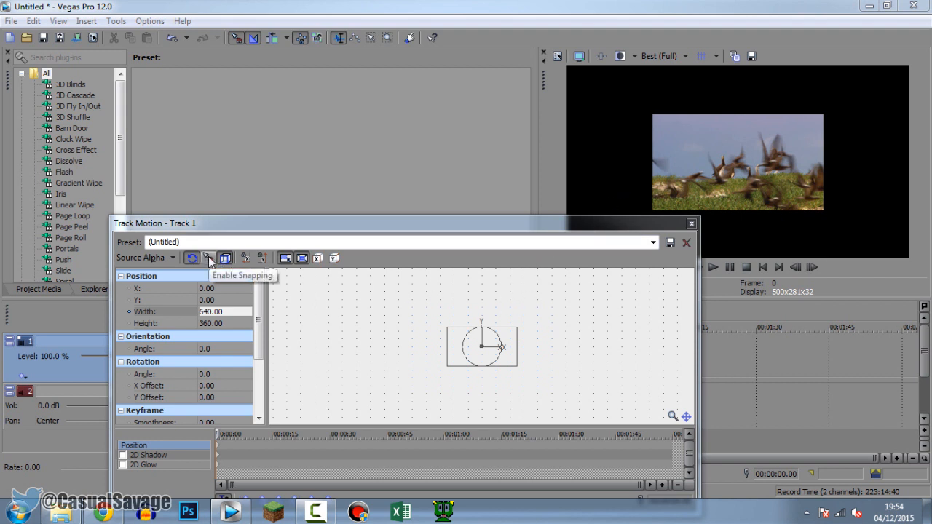
{"action": "mouse_move", "coordinate": [460, 374]}
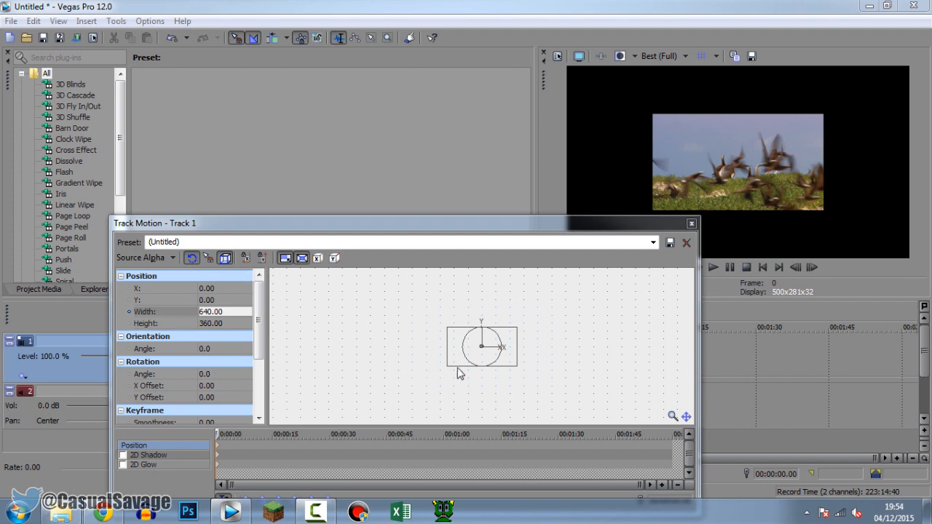
Drag the half-size bird frame into the top-left quarter (X -320.70, Y 182.36).
{"action": "left_click_drag", "start_coordinate": [481, 347], "coordinate": [446, 334]}
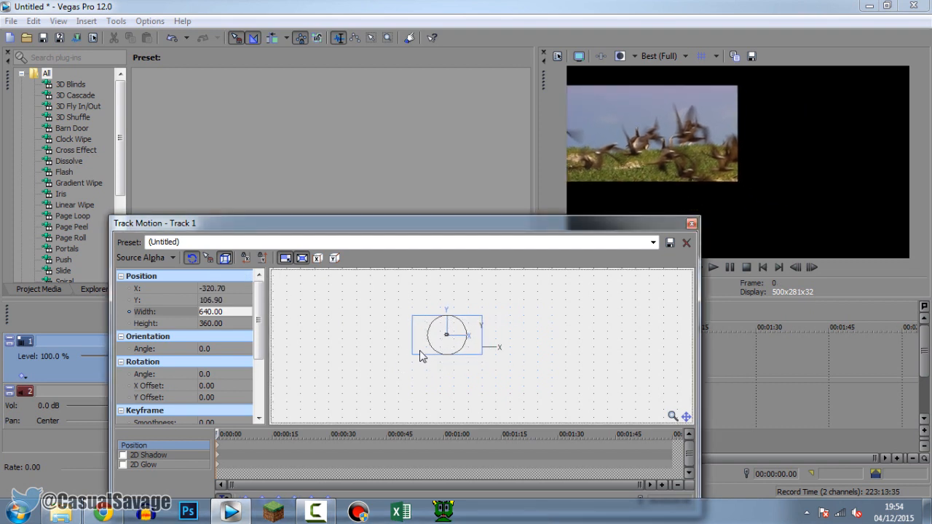
{"action": "left_click_drag", "start_coordinate": [446, 333], "coordinate": [446, 329]}
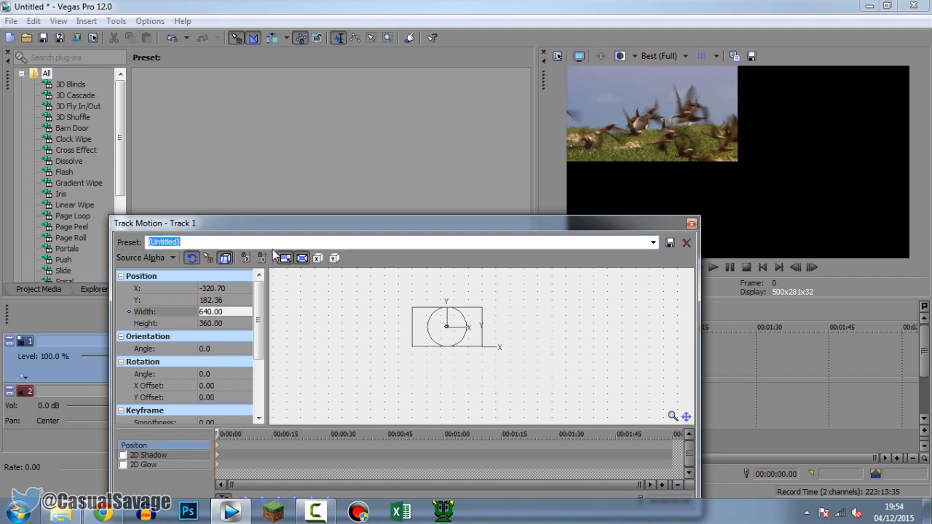
Save the top-left position as the 'TOP LEFT' preset and close Track Motion.
{"action": "type", "text": "TOP"}
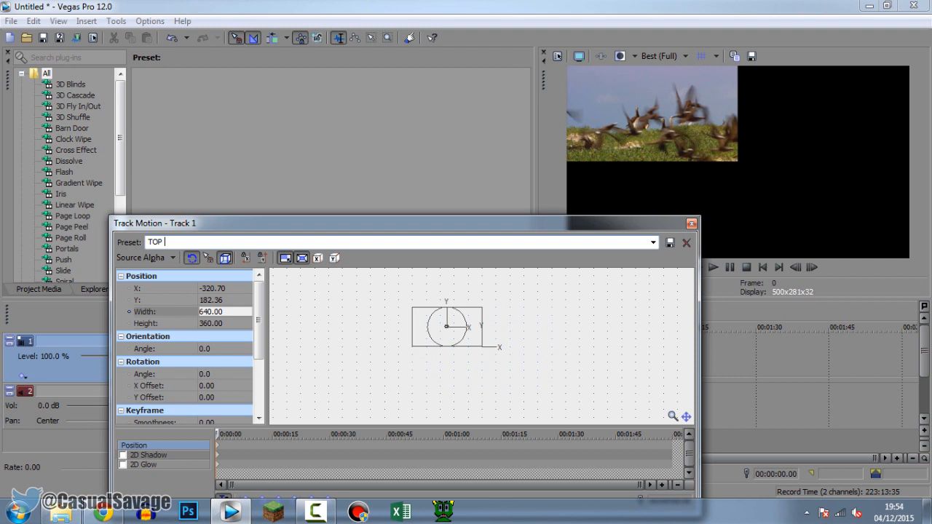
{"action": "type", "text": "LEFT"}
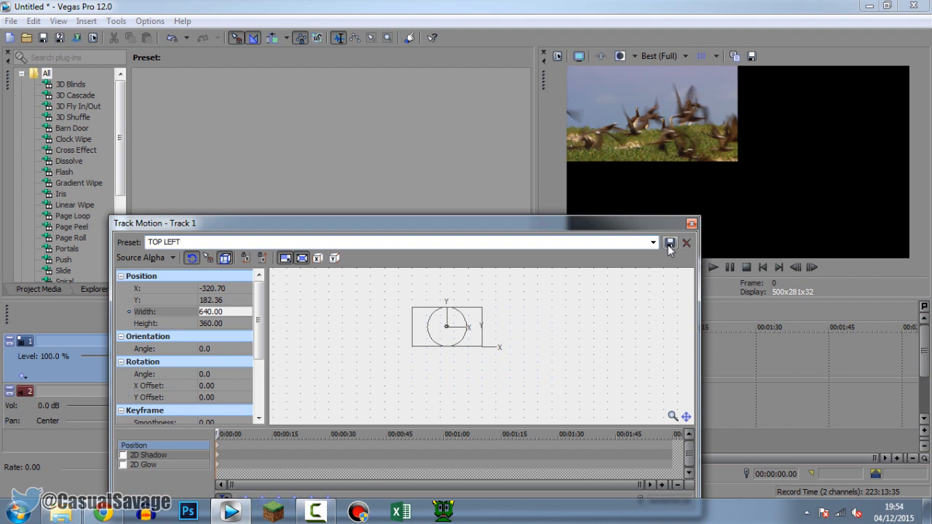
{"action": "left_click", "coordinate": [652, 242]}
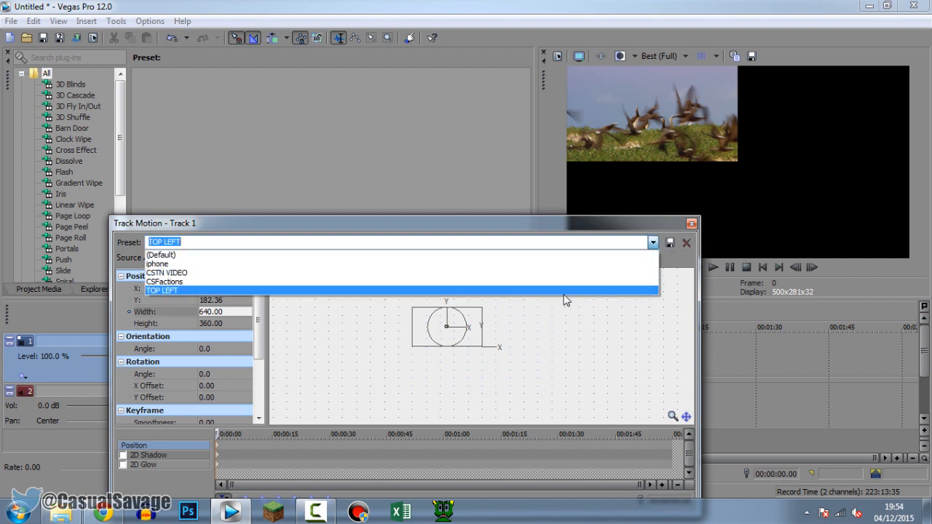
{"action": "left_click", "coordinate": [161, 291]}
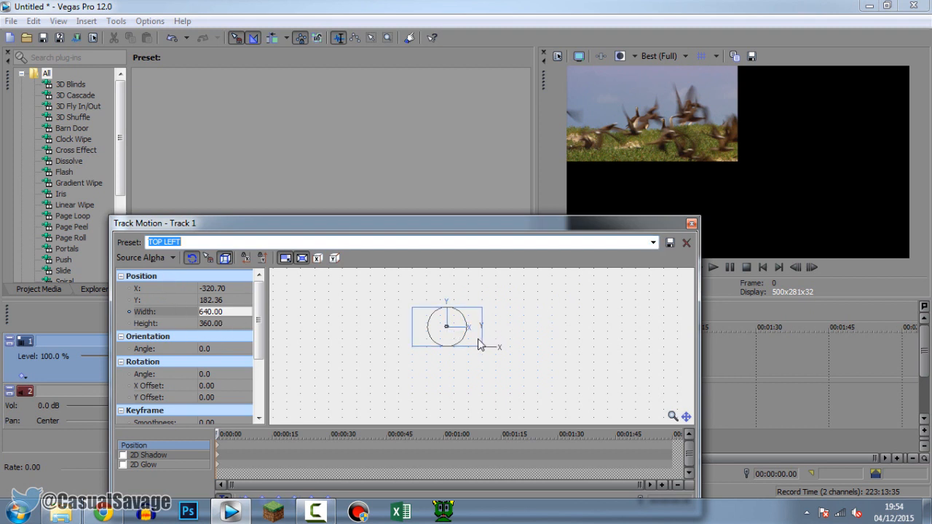
{"action": "mouse_move", "coordinate": [691, 223]}
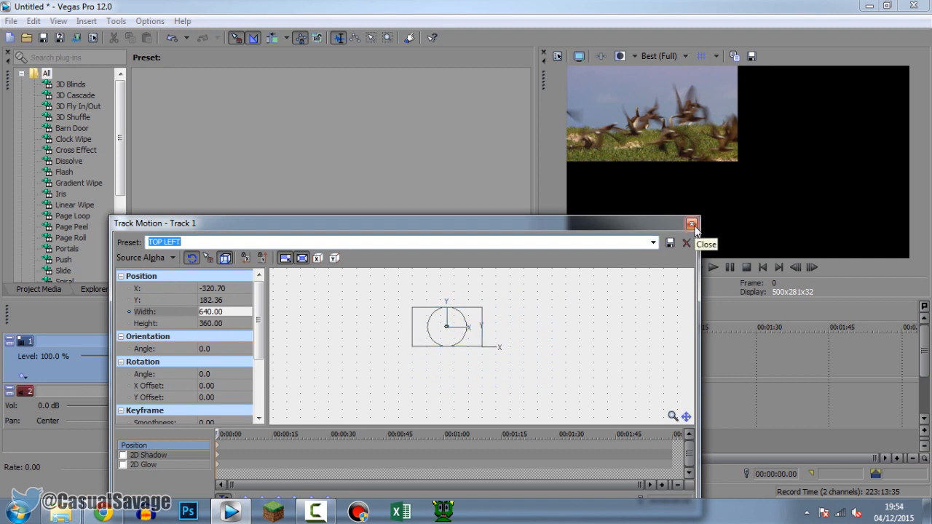
{"action": "left_click", "coordinate": [692, 224]}
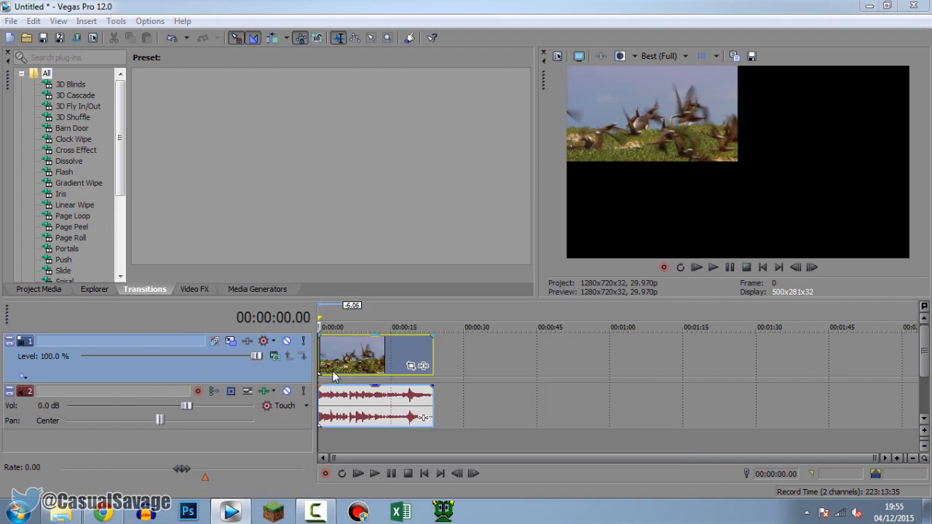
{"action": "mouse_move", "coordinate": [290, 379]}
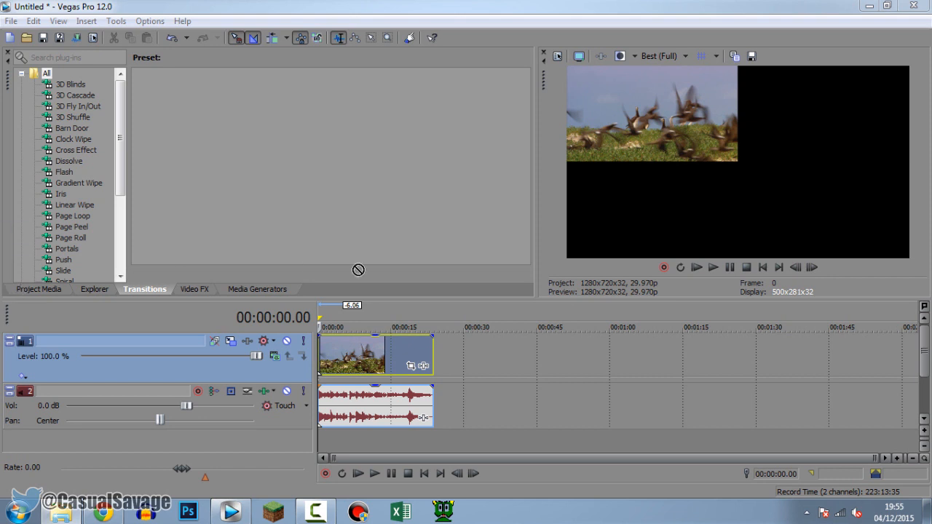
{"action": "mouse_move", "coordinate": [326, 320]}
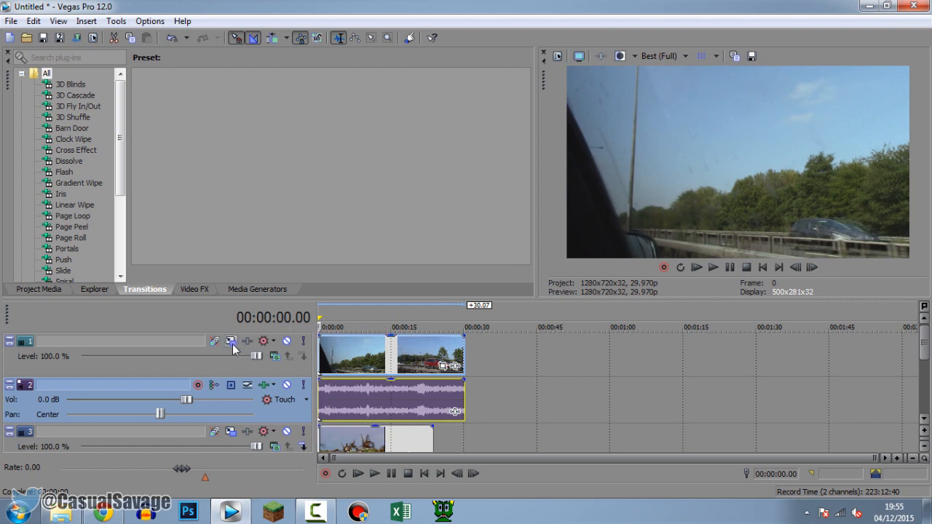
Open Track Motion for the new car clip's track, sized 640 by 360.
{"action": "left_click", "coordinate": [231, 341]}
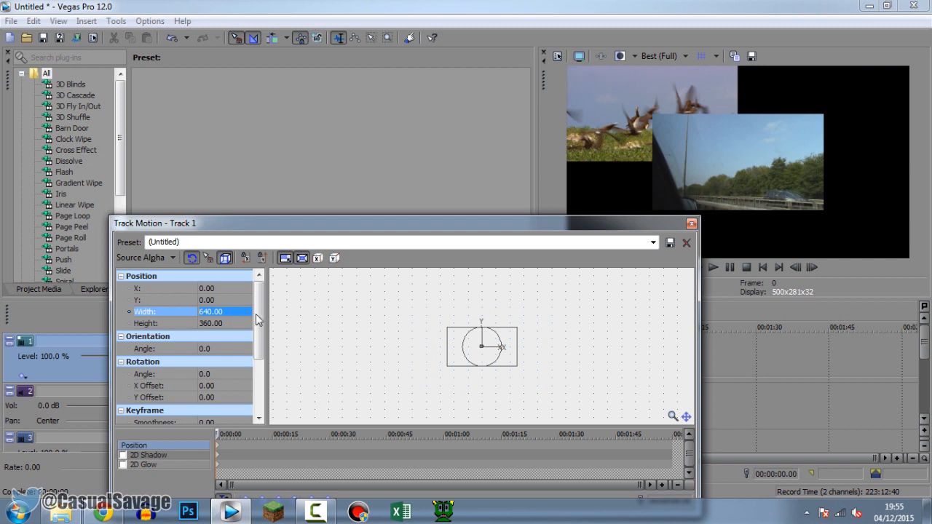
{"action": "mouse_move", "coordinate": [208, 257]}
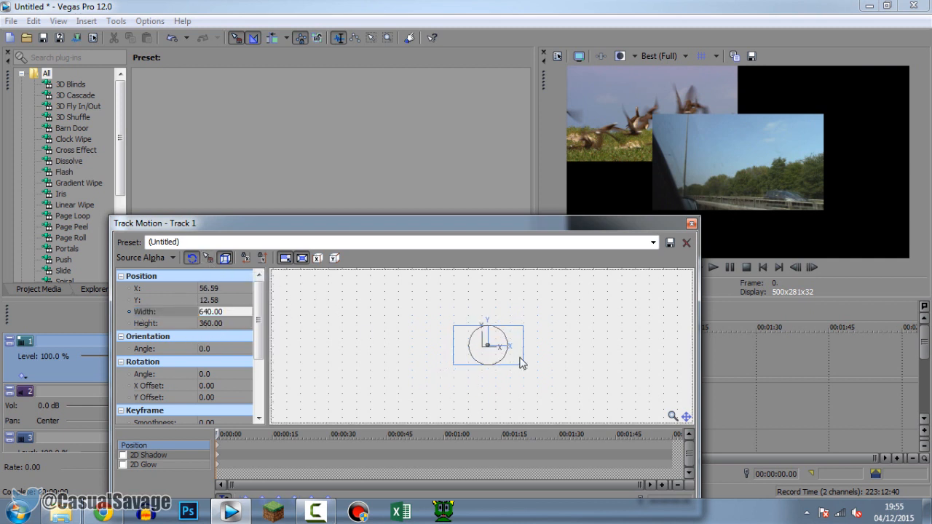
Align the car clip to the top-right quarter (X 320.70, Y 182.36) and save as 'TOP RIGHT'.
{"action": "left_click_drag", "start_coordinate": [486, 345], "coordinate": [519, 332]}
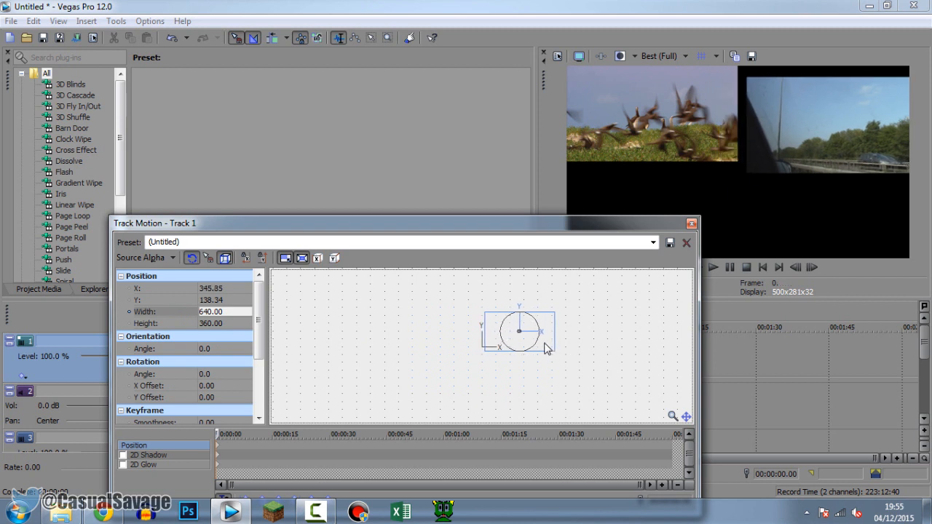
{"action": "left_click_drag", "start_coordinate": [518, 331], "coordinate": [528, 340]}
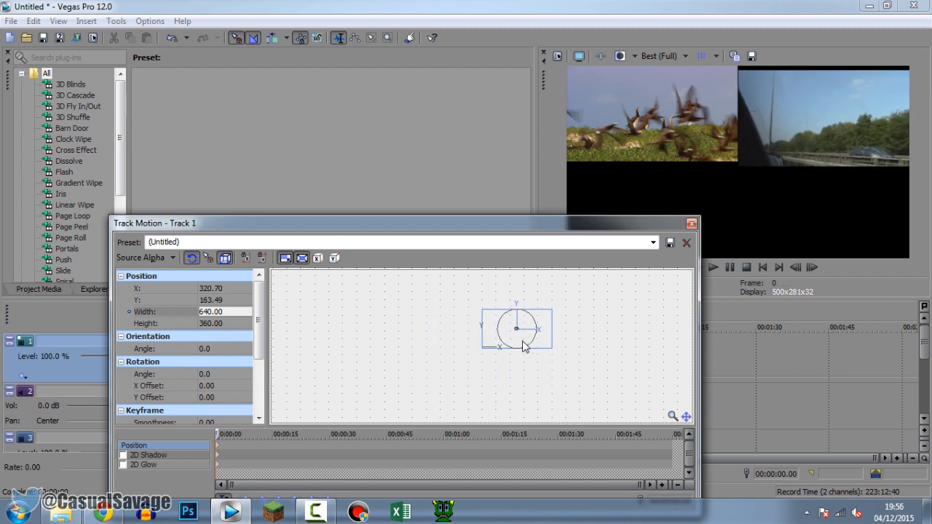
{"action": "left_click_drag", "start_coordinate": [517, 327], "coordinate": [517, 335]}
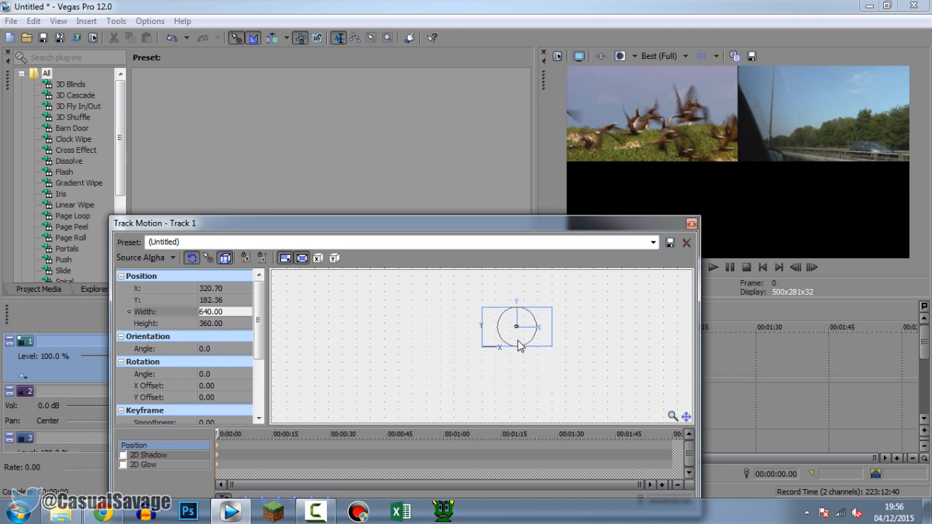
{"action": "left_click_drag", "start_coordinate": [517, 338], "coordinate": [517, 326]}
{"action": "type", "text": "TOP RIGHT"}
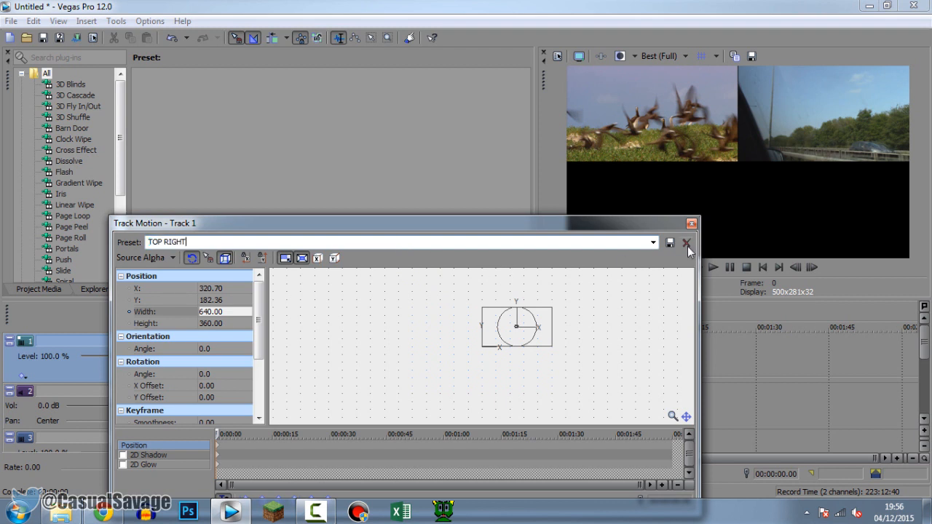
{"action": "left_click", "coordinate": [651, 242]}
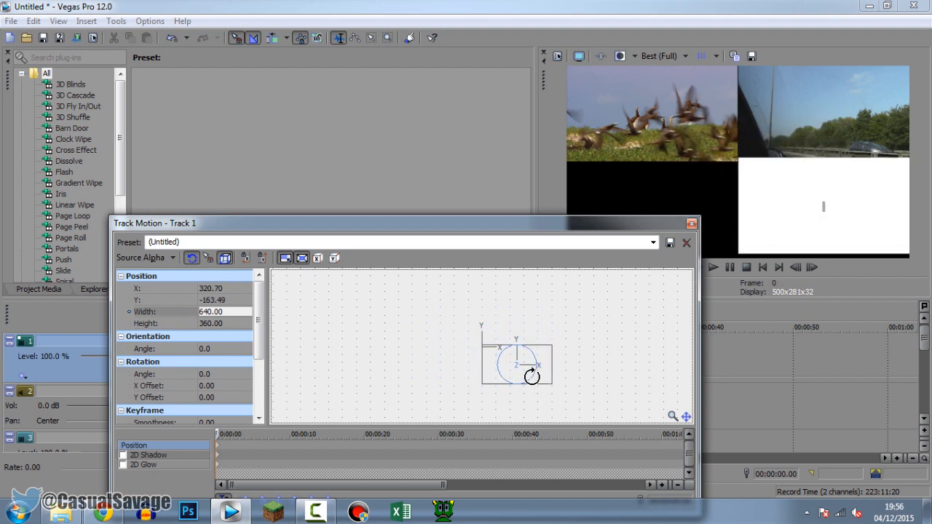
Move the text clip to the bottom-right quarter (Y -182.36) and save as 'BOTTOM RIGHT'.
{"action": "left_click_drag", "start_coordinate": [531, 377], "coordinate": [517, 364]}
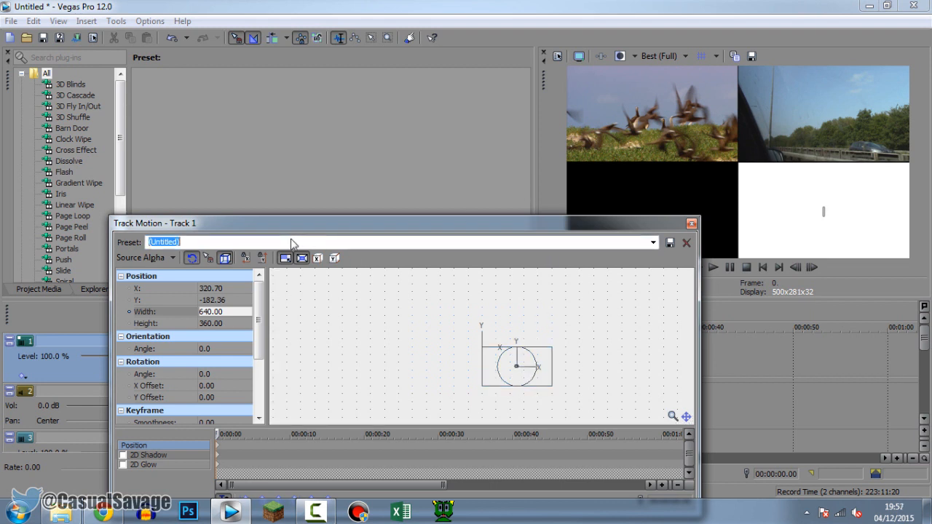
{"action": "type", "text": "BOTTOM RIGHT"}
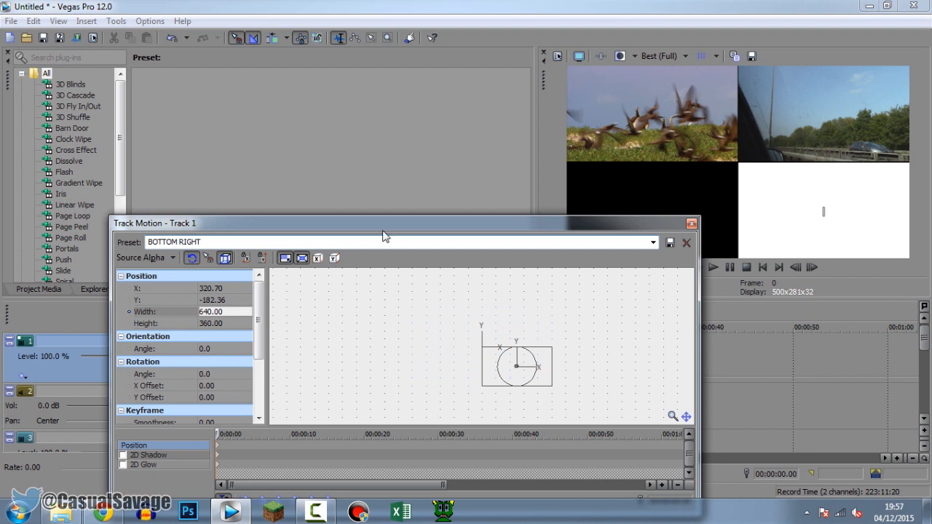
{"action": "left_click", "coordinate": [652, 242]}
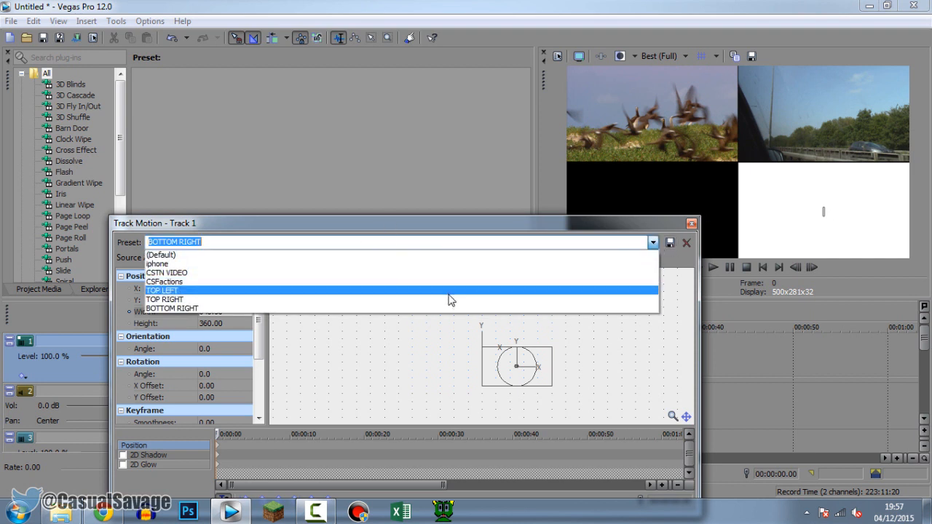
{"action": "left_click", "coordinate": [686, 242]}
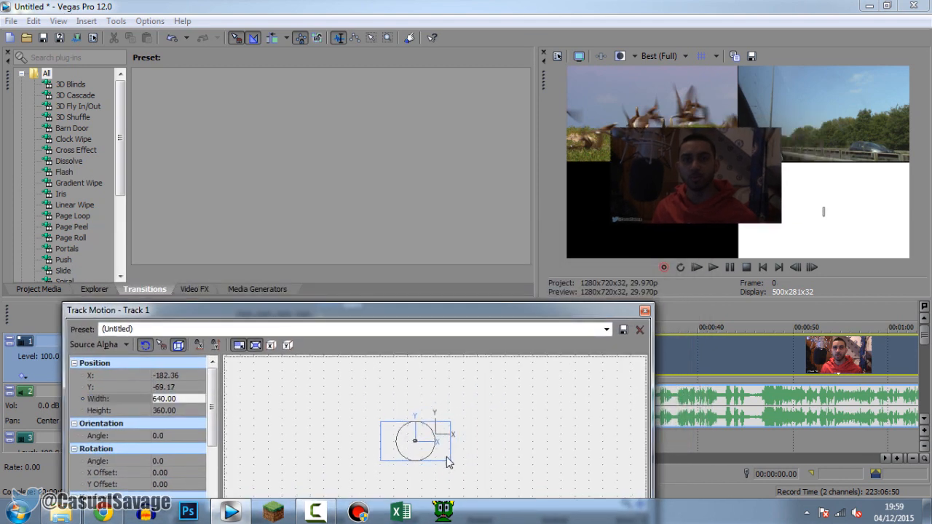
Drag the webcam frame to X -320.70, Y -182.36, then close Track Motion.
{"action": "left_click_drag", "start_coordinate": [448, 442], "coordinate": [404, 451]}
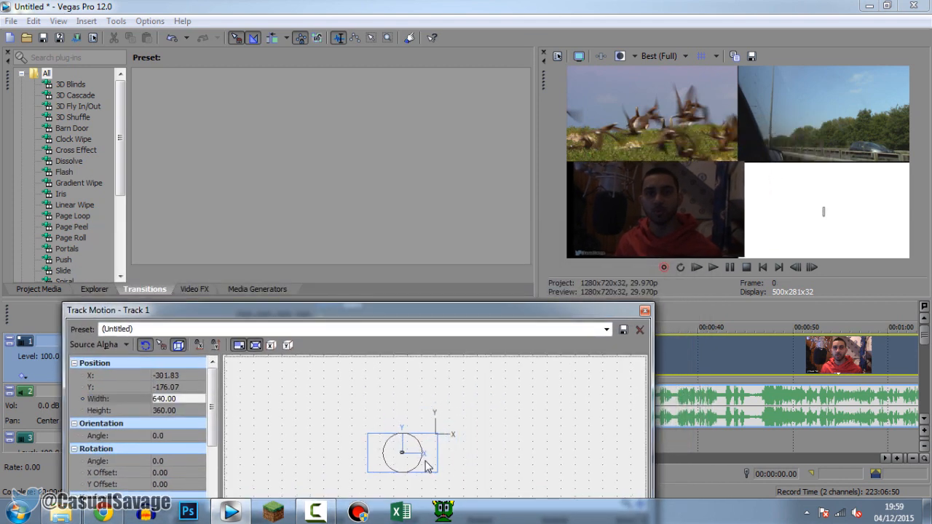
{"action": "left_click_drag", "start_coordinate": [425, 453], "coordinate": [411, 453]}
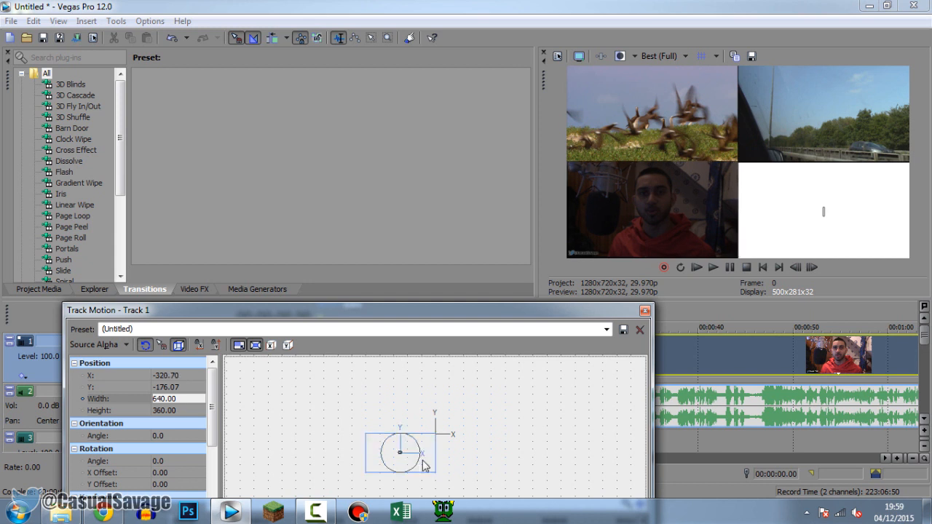
{"action": "left_click_drag", "start_coordinate": [400, 451], "coordinate": [400, 456]}
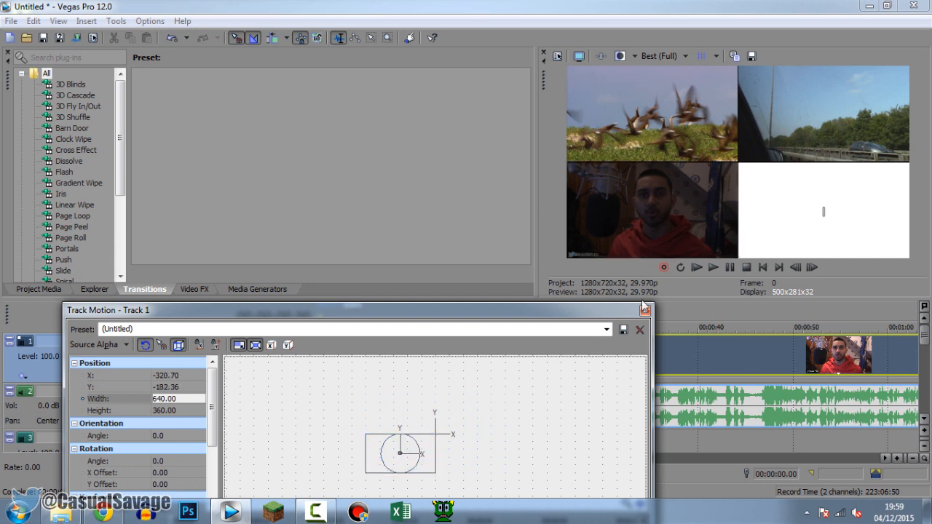
{"action": "left_click", "coordinate": [640, 329]}
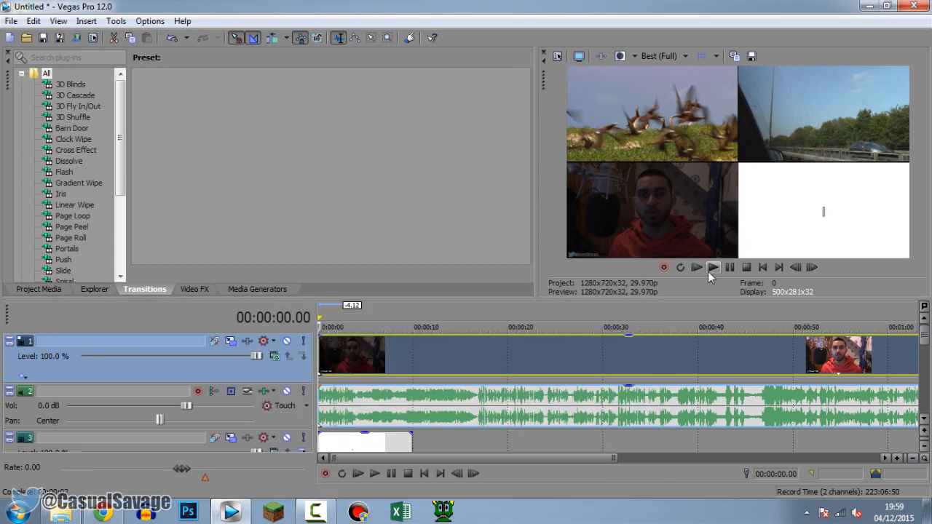
Play the four-quadrant split-screen project in the Video Preview, then stop playback.
{"action": "left_click", "coordinate": [374, 473]}
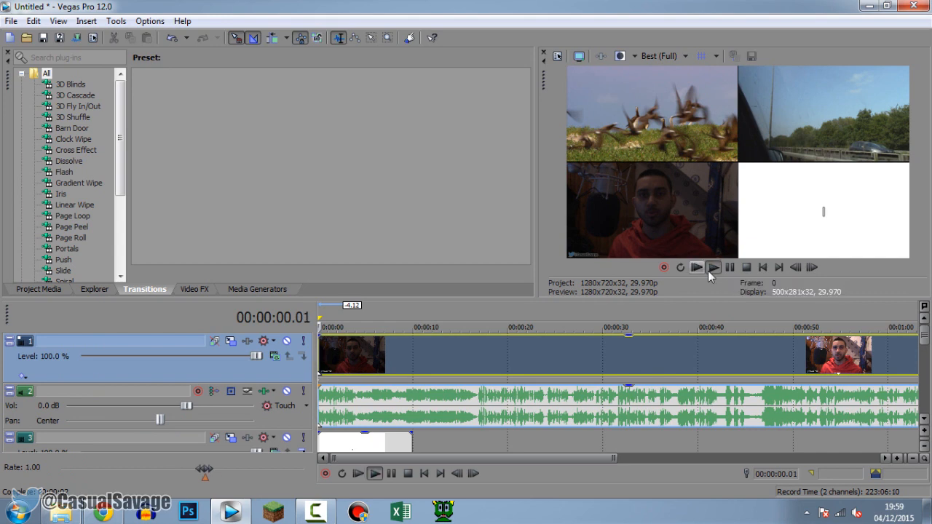
{"action": "left_click", "coordinate": [712, 268]}
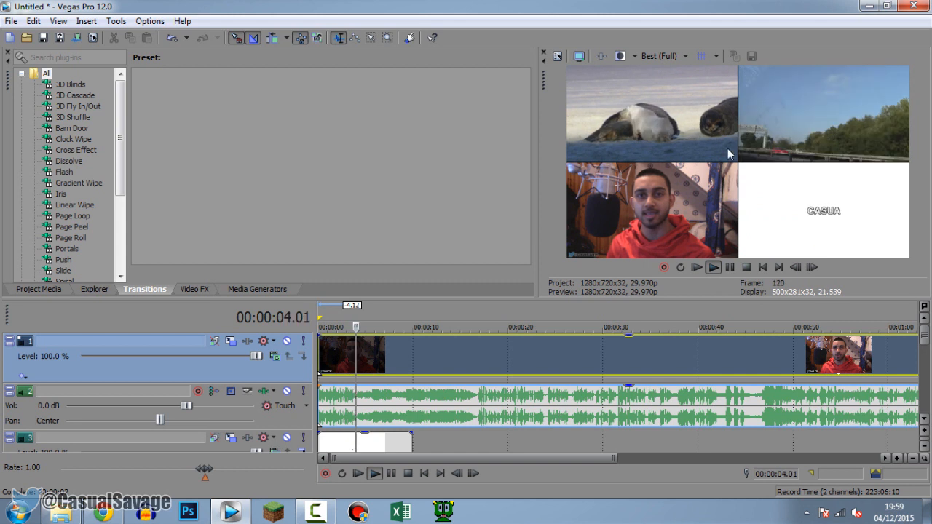
{"action": "left_click", "coordinate": [713, 268]}
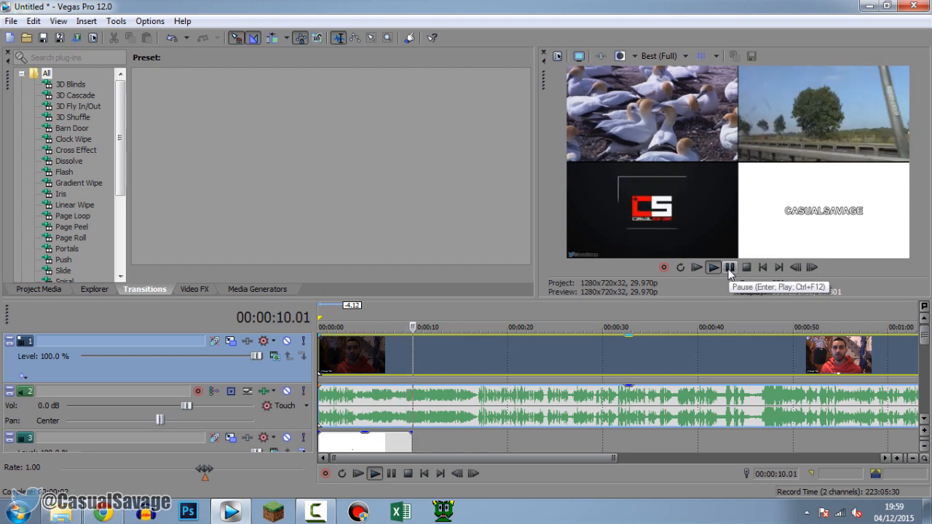
{"action": "left_click", "coordinate": [714, 267]}
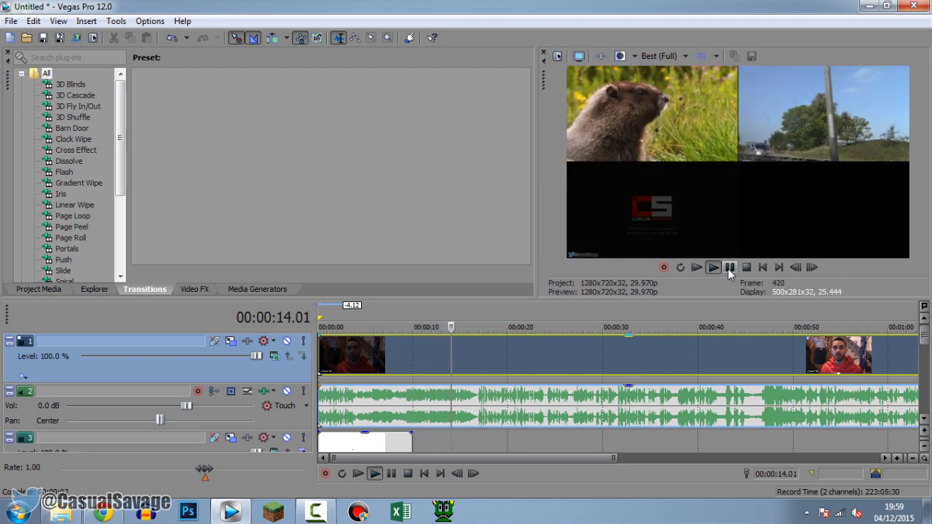
{"action": "left_click", "coordinate": [885, 6]}
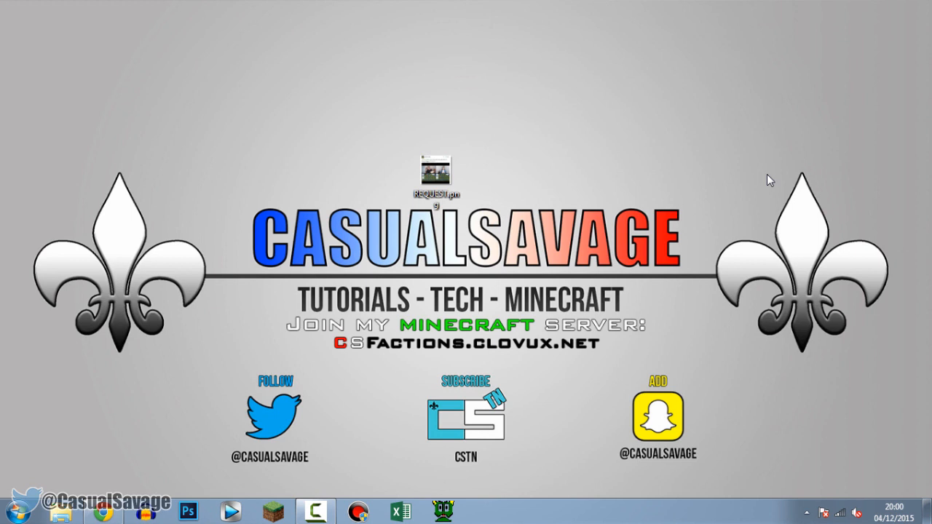